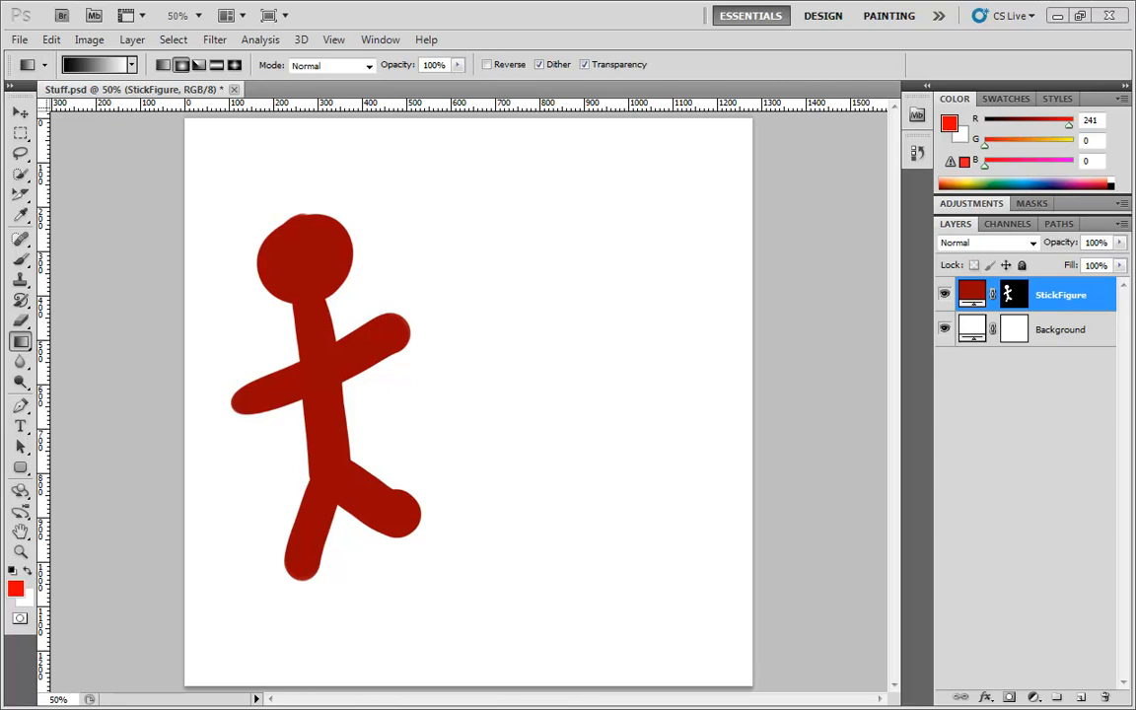
mouse_move(860, 371)
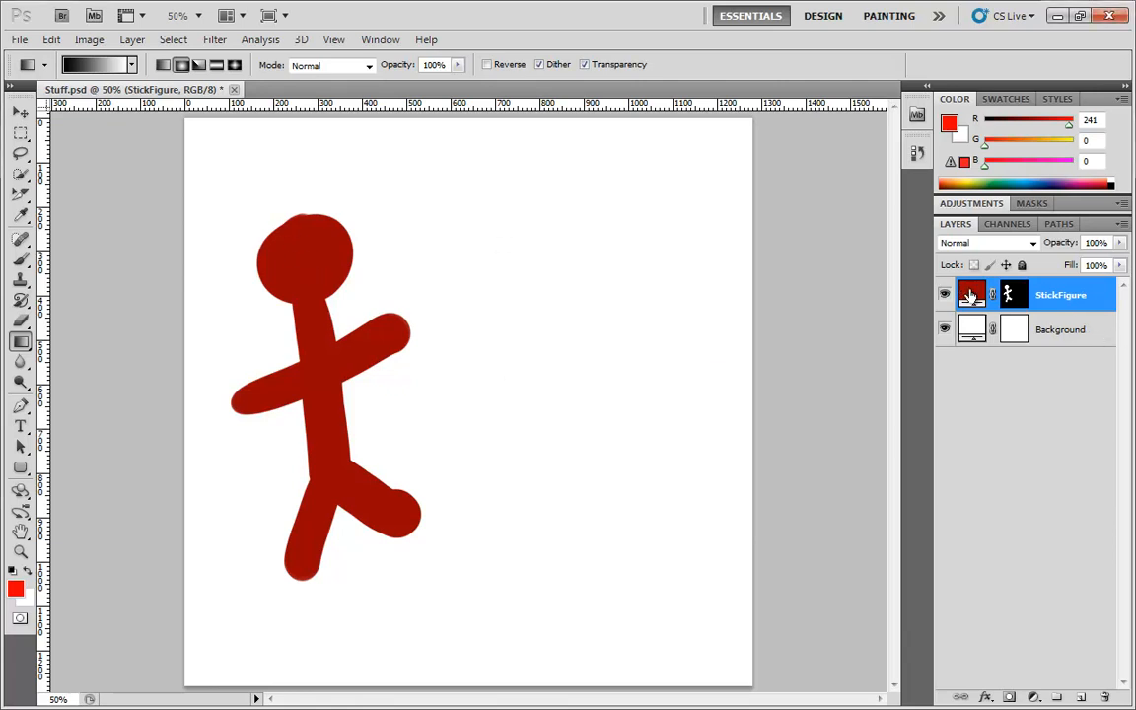
Step: Change the StickFigure layer's fill colour from dark red to dark green
left_click(970, 294)
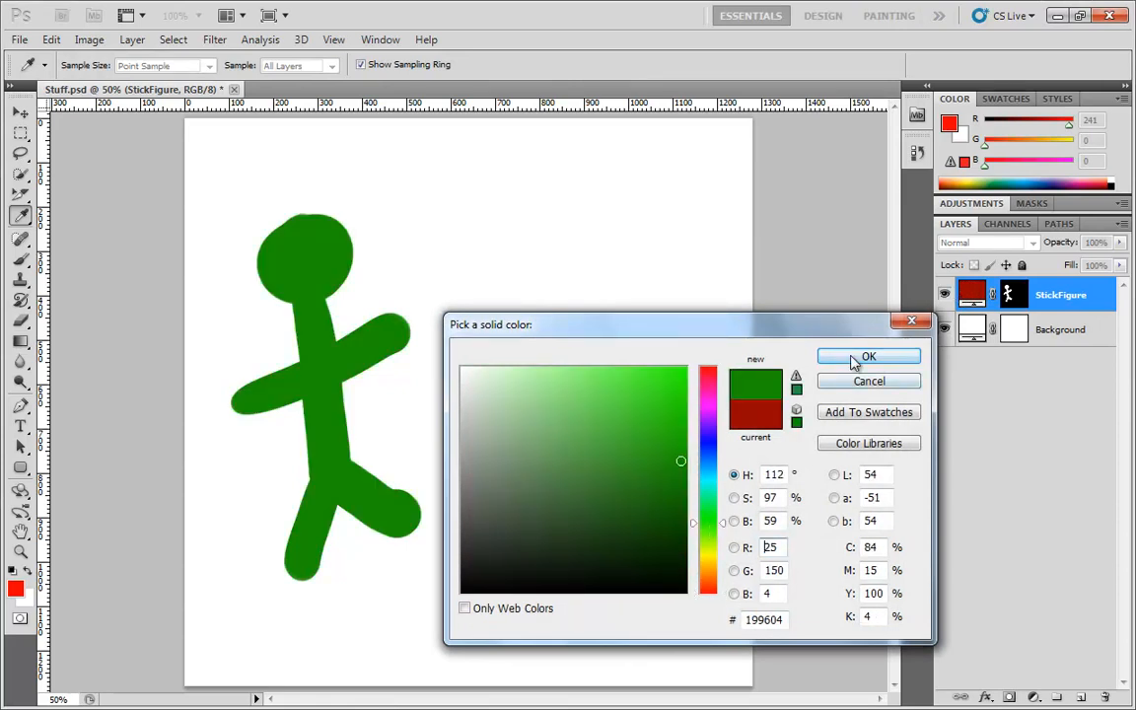
left_click(868, 355)
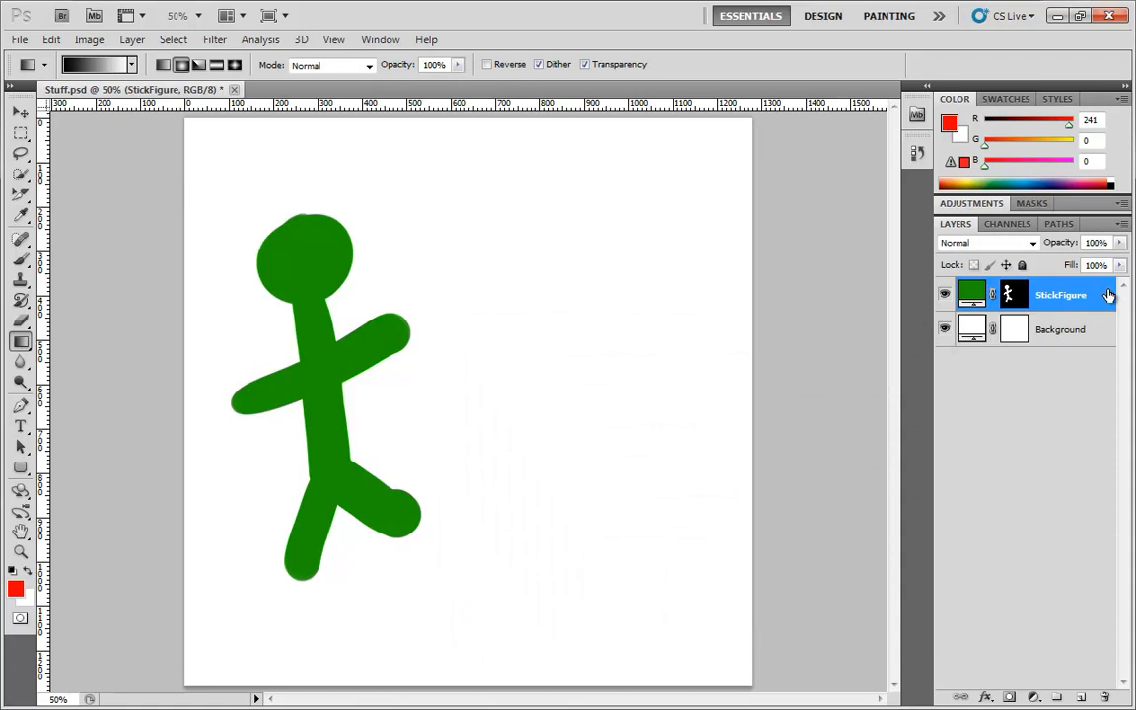
Step: Add a Color Overlay layer style to StickFigure and pick a magenta hue for its overlay colour
double_click(1061, 294)
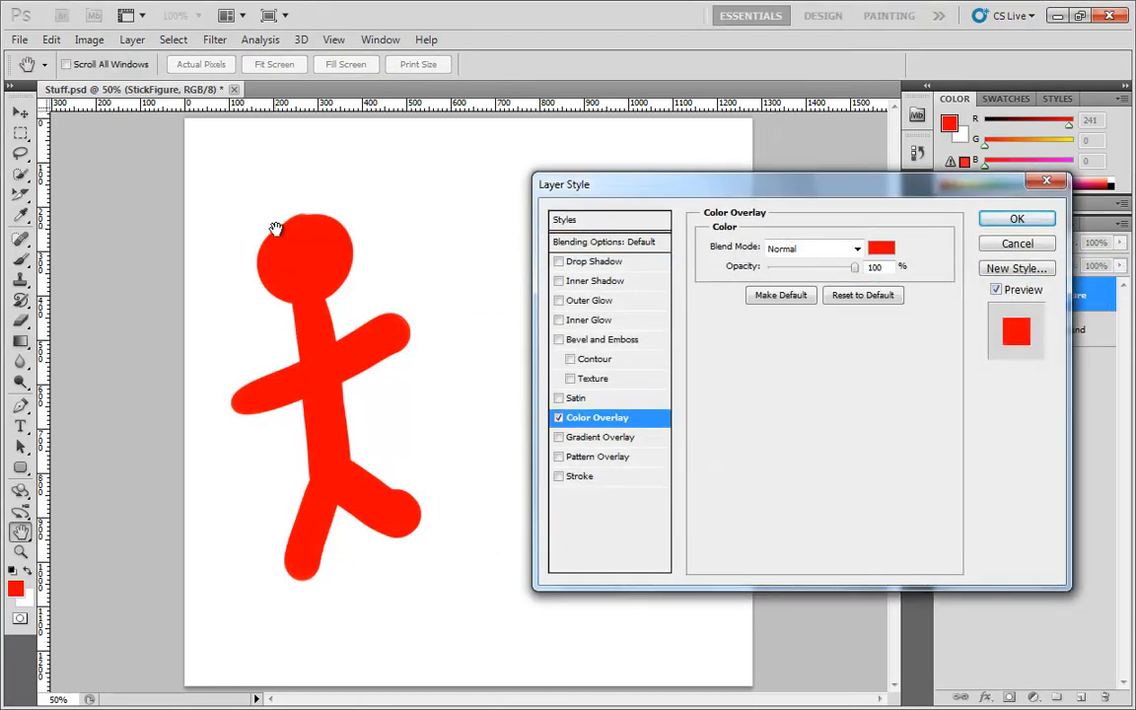
mouse_move(733, 315)
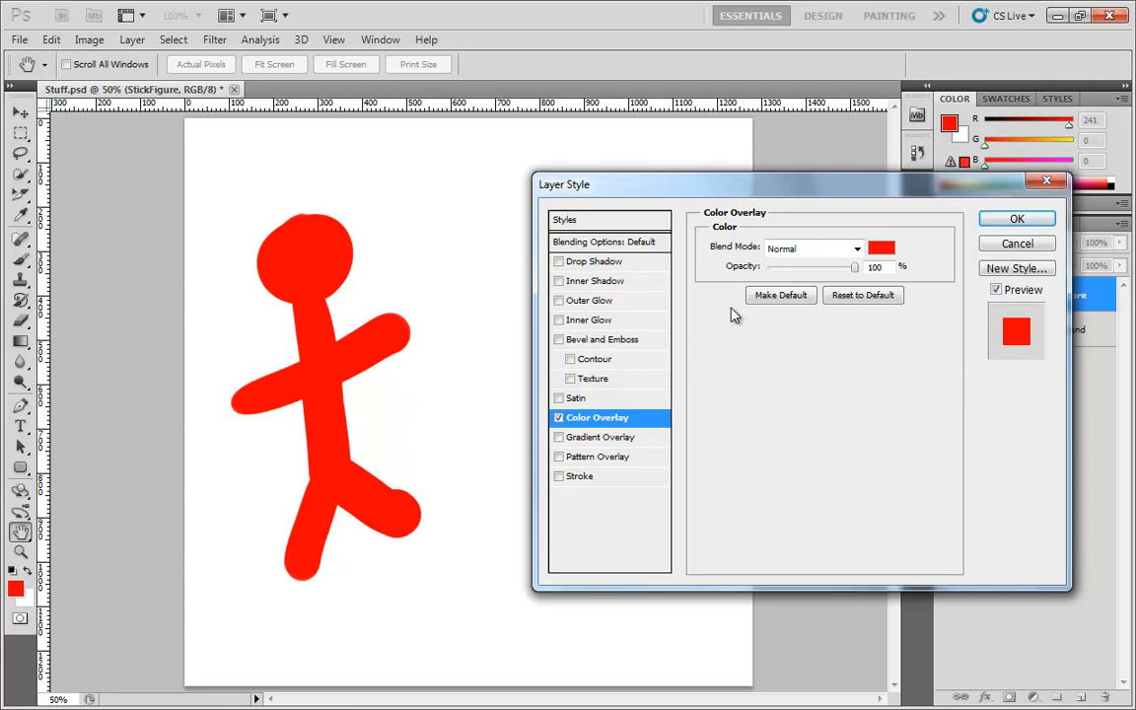
mouse_move(726, 248)
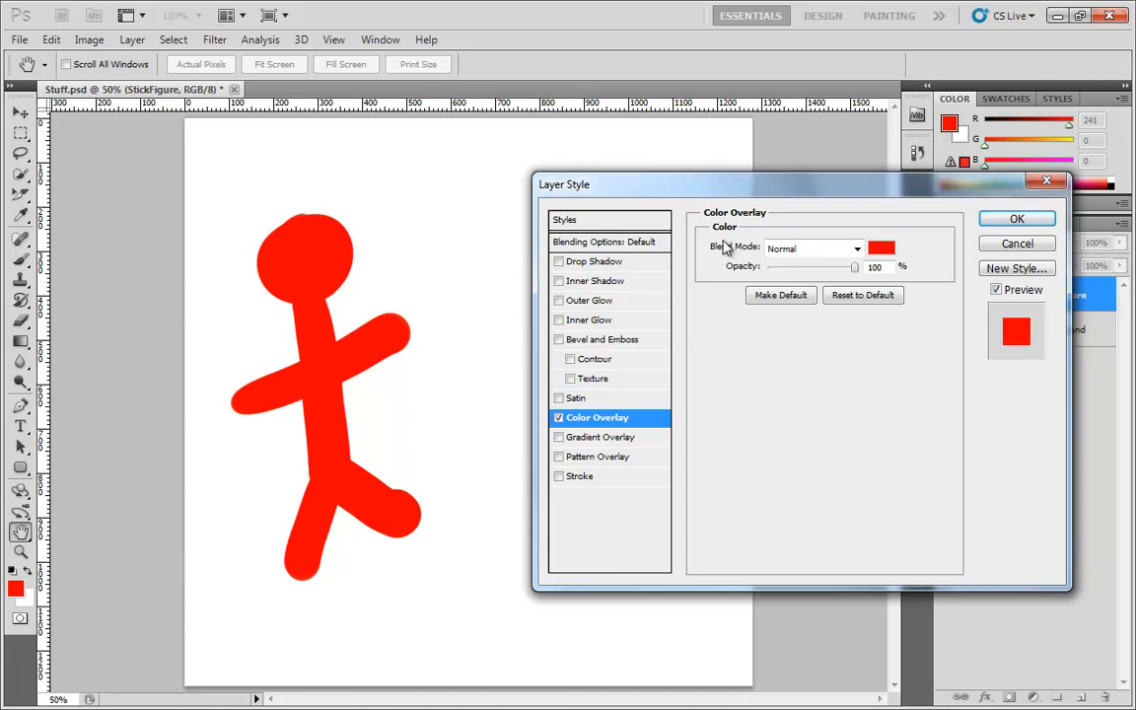
mouse_move(882, 248)
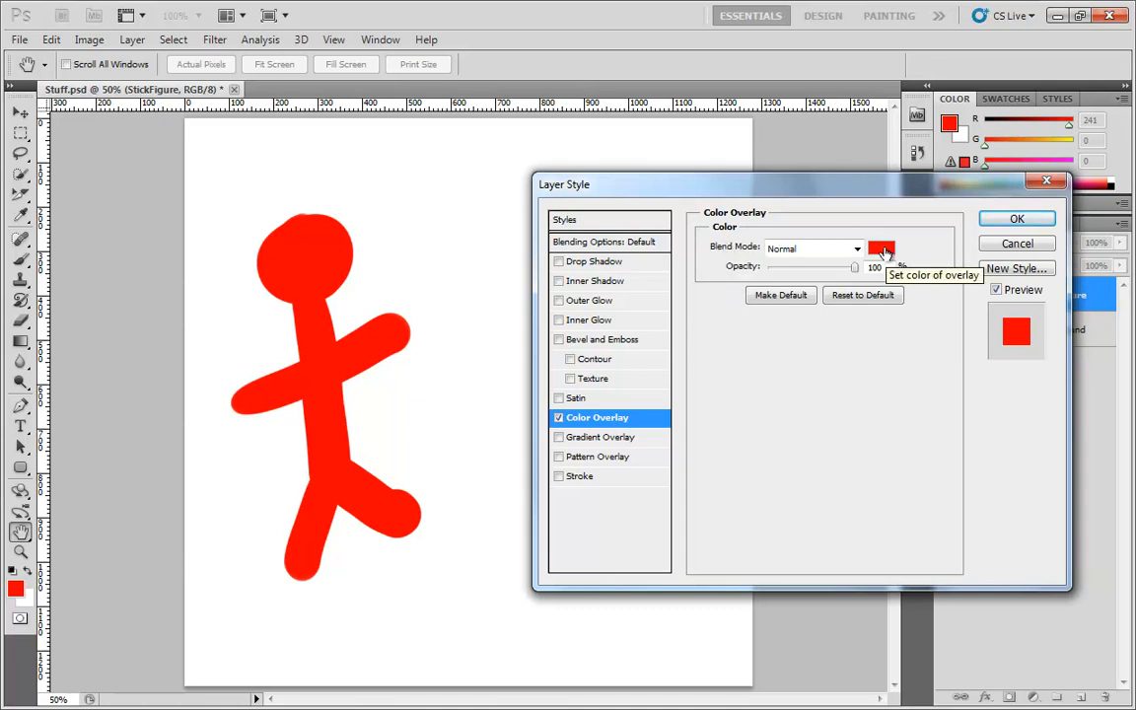
left_click(880, 248)
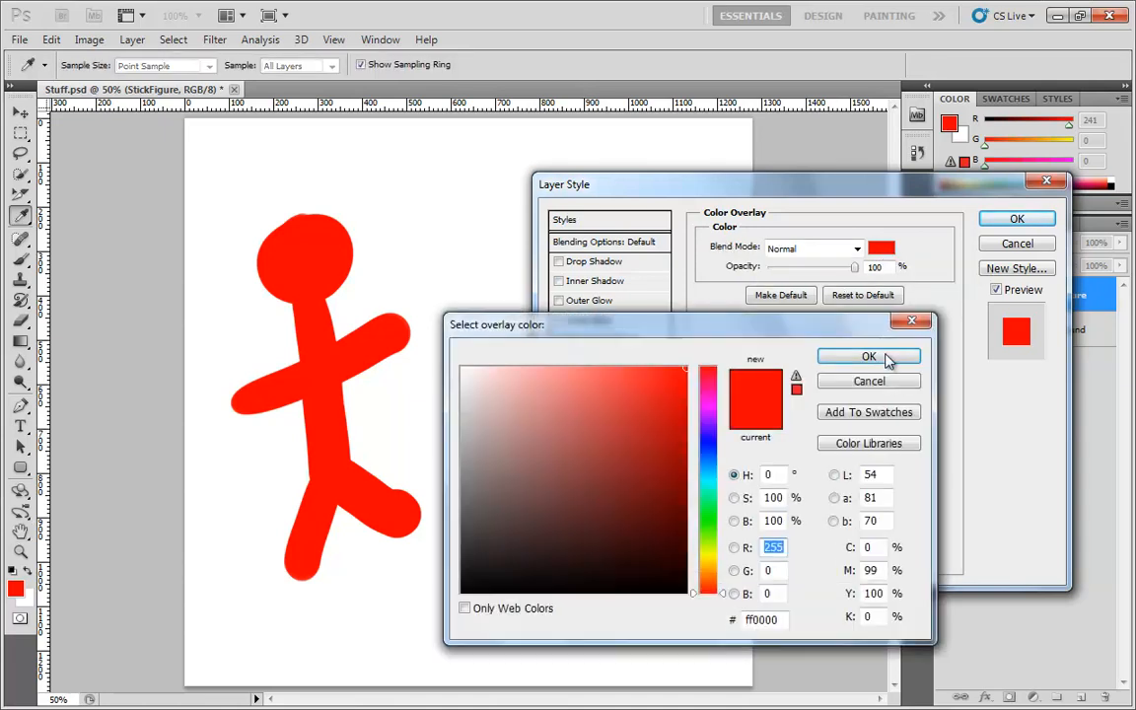
left_click(868, 355)
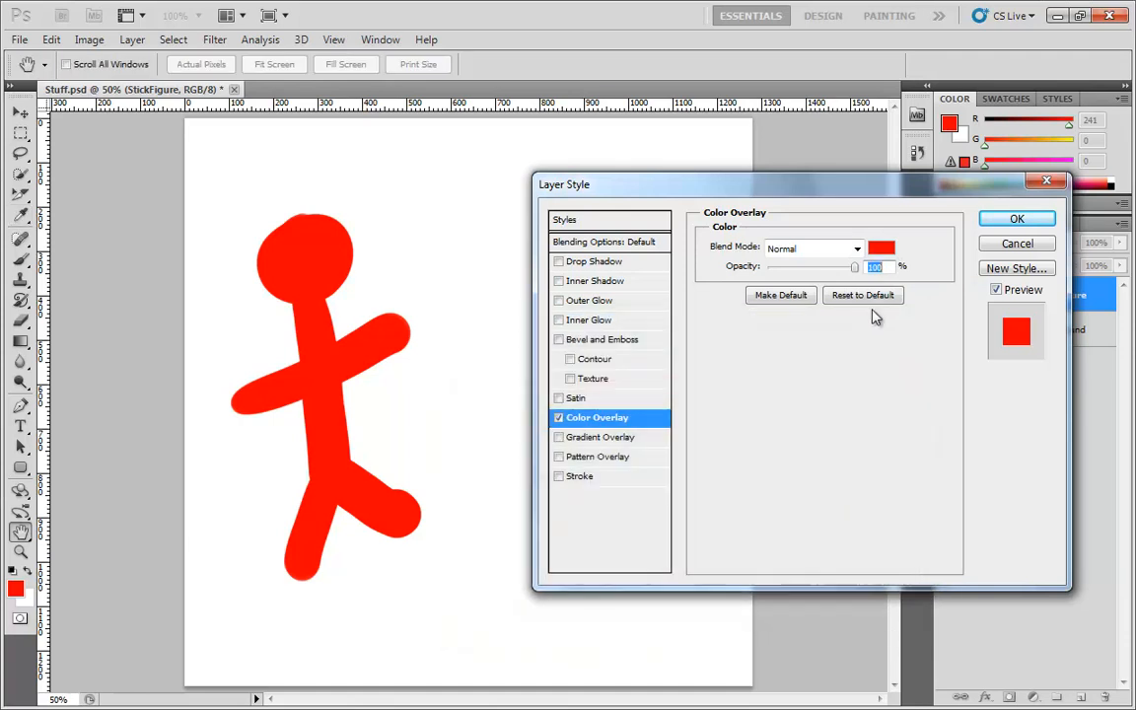
left_click(880, 248)
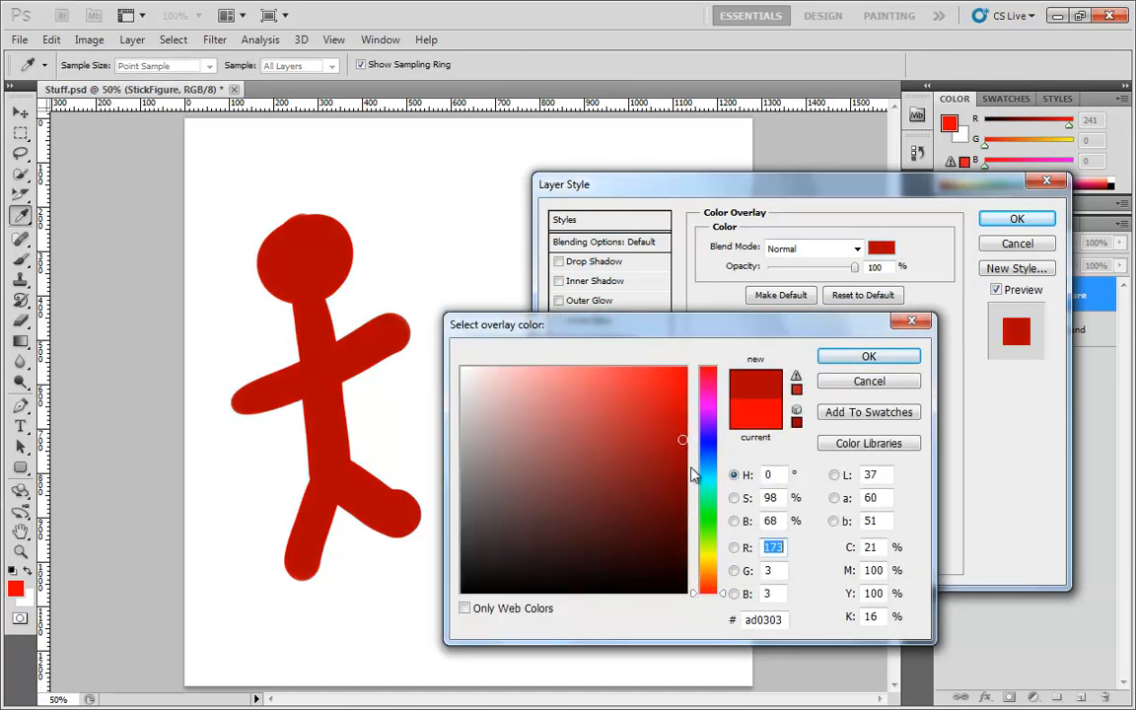
left_click(541, 438)
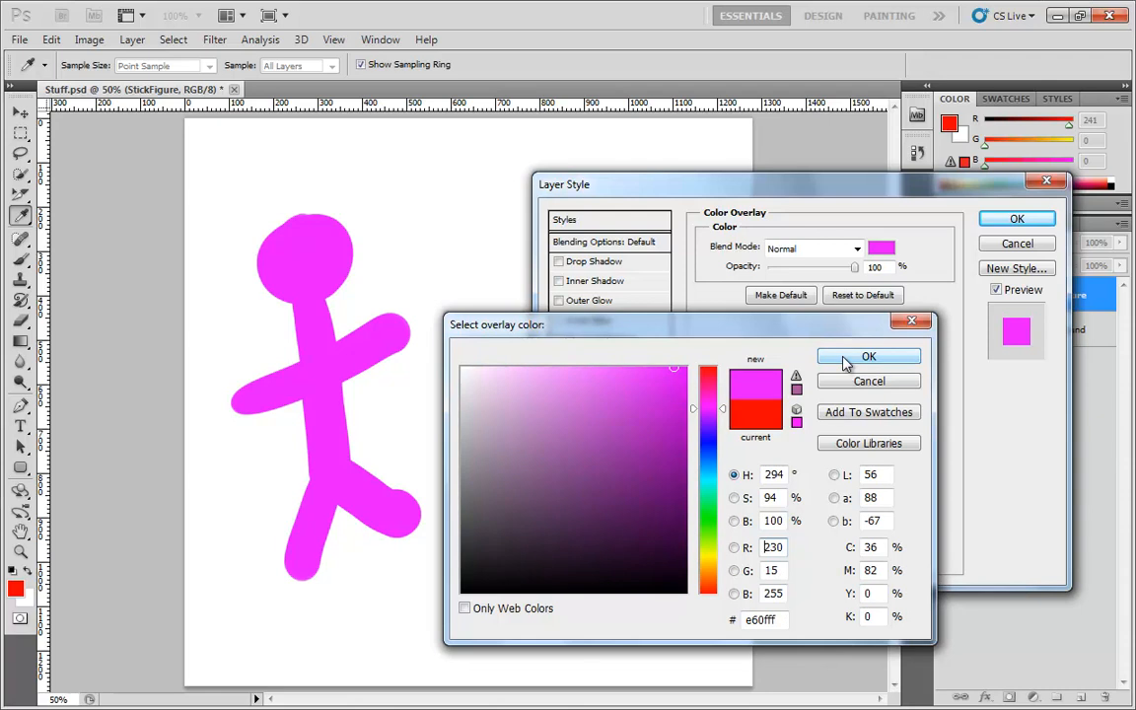
Step: Try Overlay and Linear Dodge blend modes and other opacities, ending on Normal at 100% magenta
left_click(868, 355)
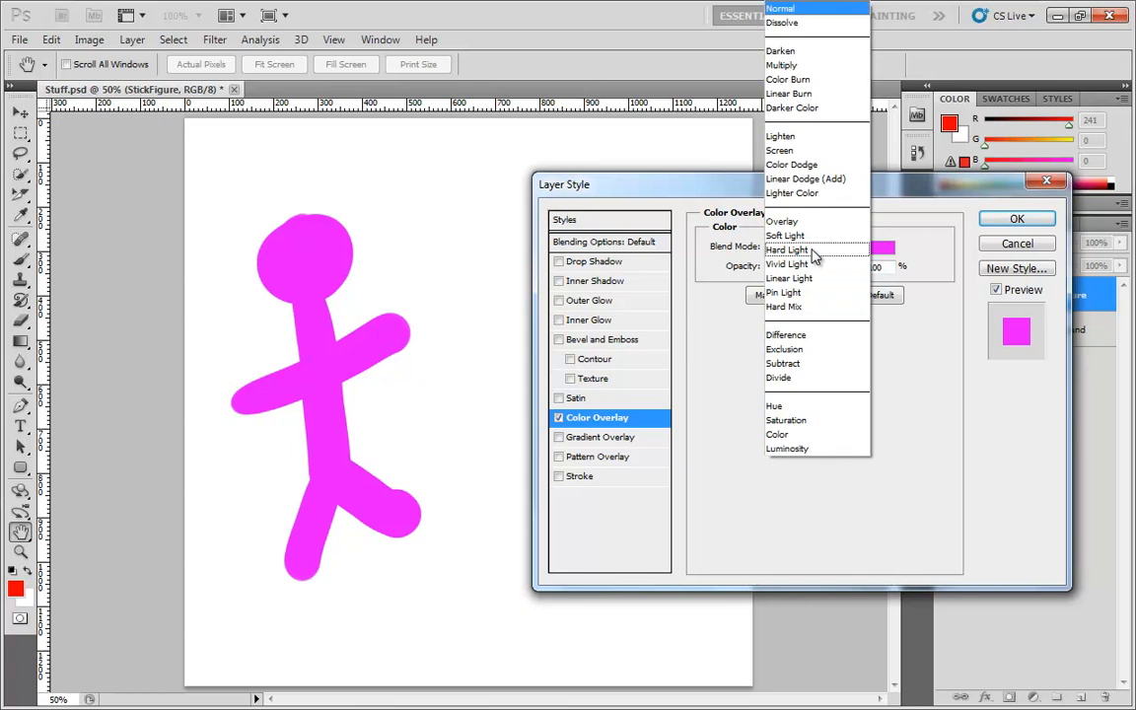
left_click(781, 221)
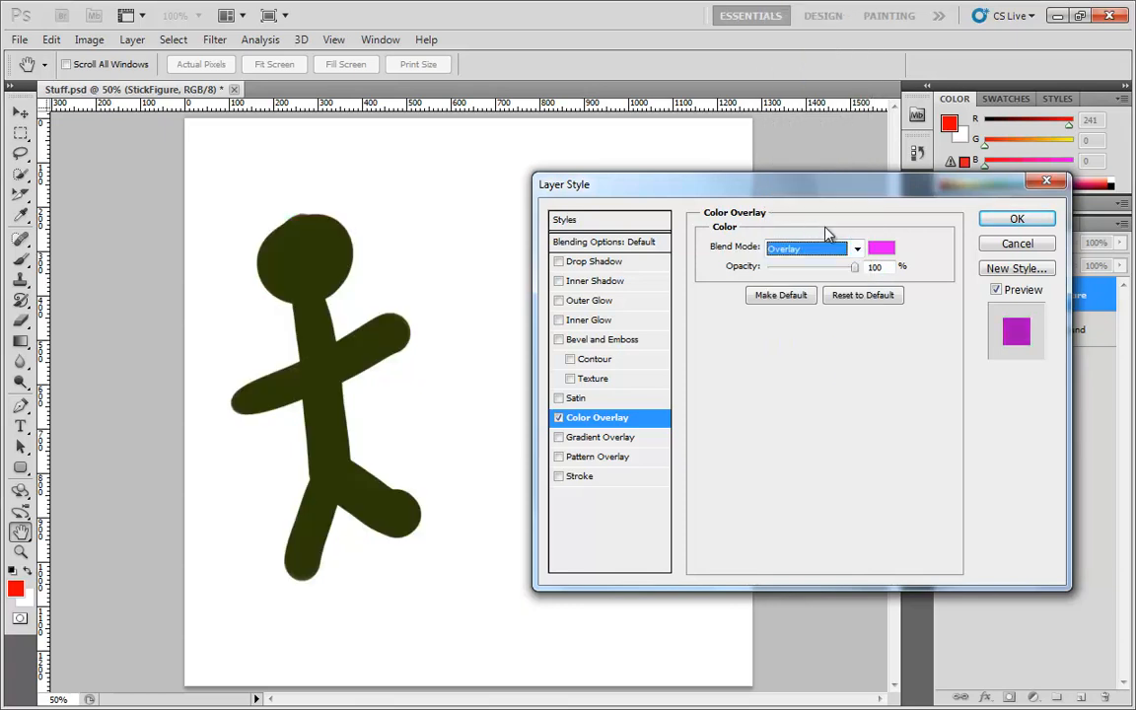
mouse_move(826, 248)
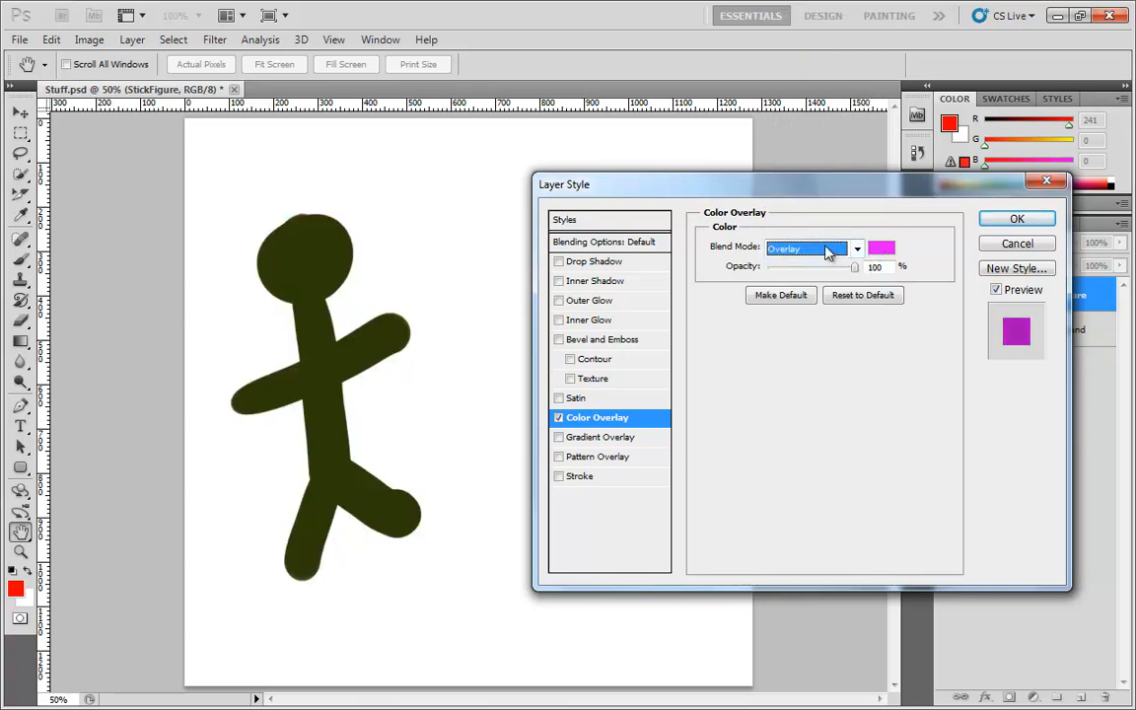
left_click(856, 248)
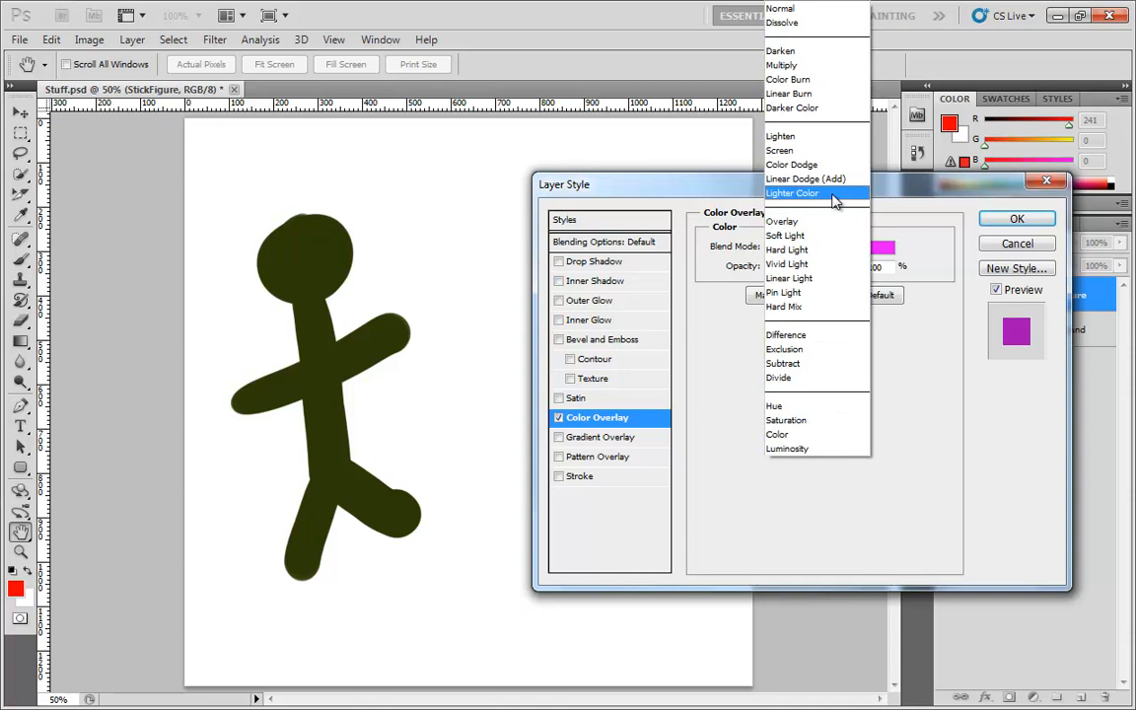
left_click(805, 178)
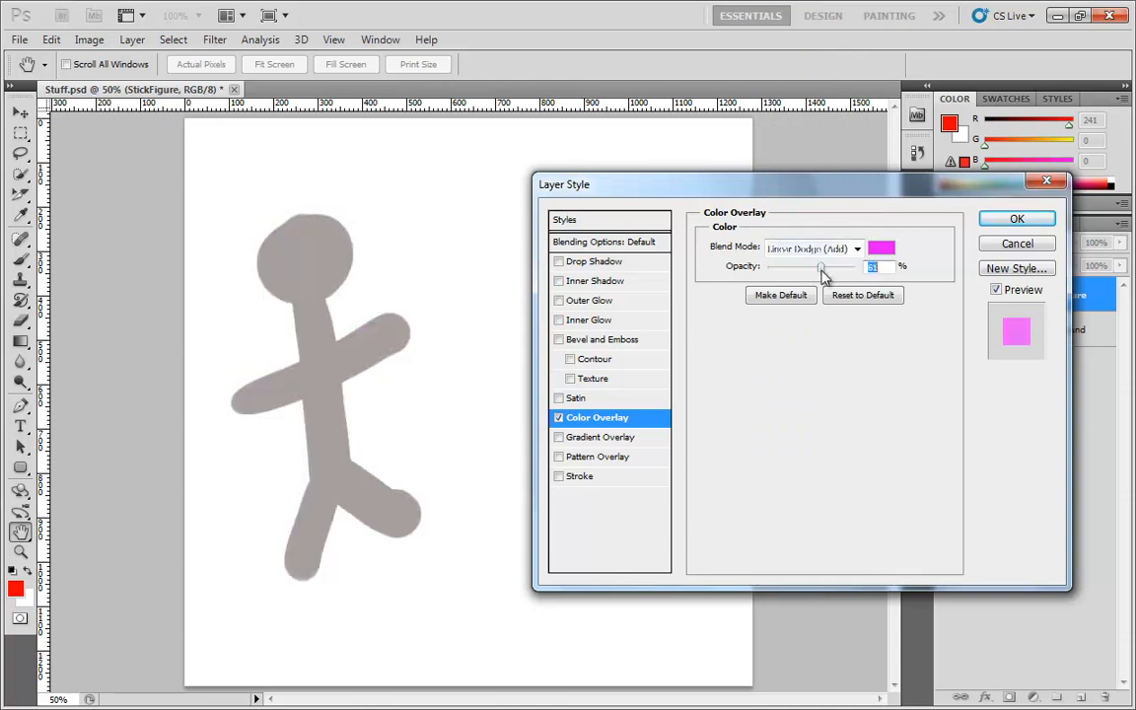
left_click_drag(824, 268, 839, 268)
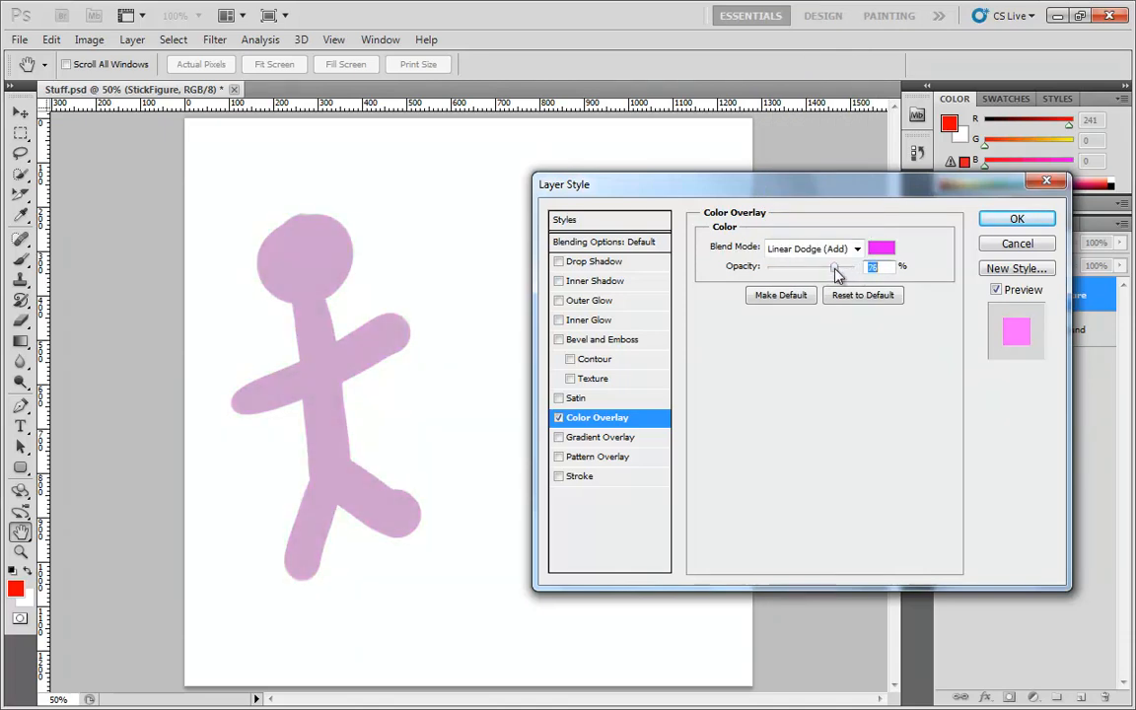
left_click_drag(818, 269, 789, 268)
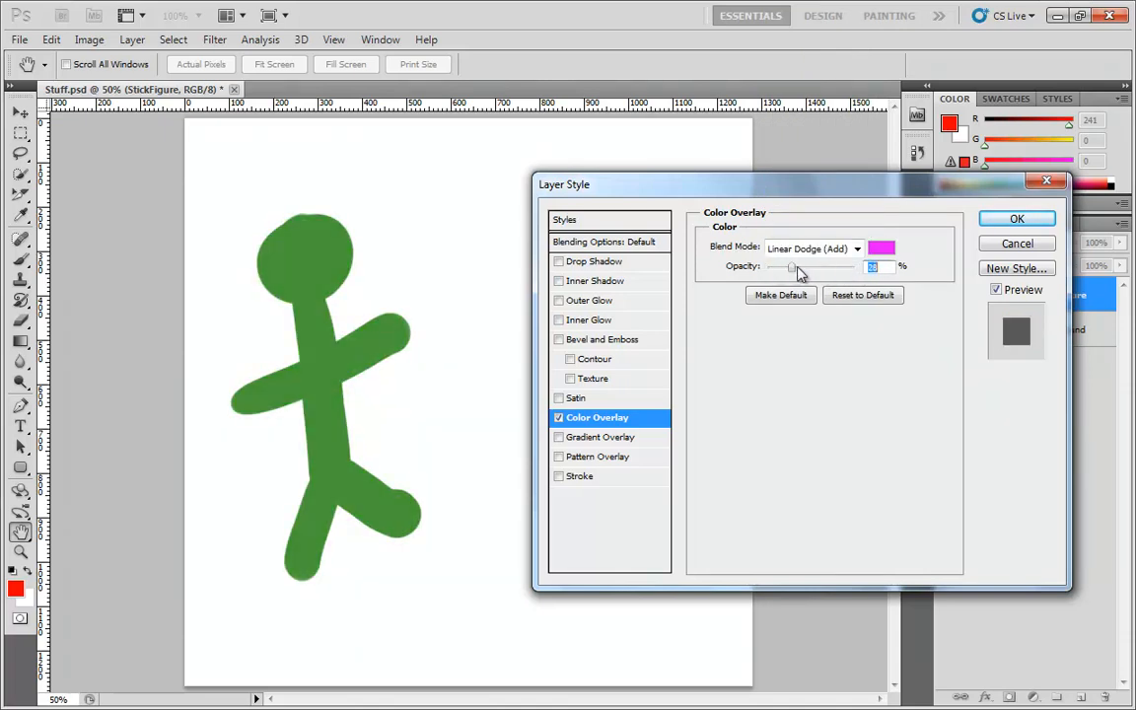
left_click(856, 248)
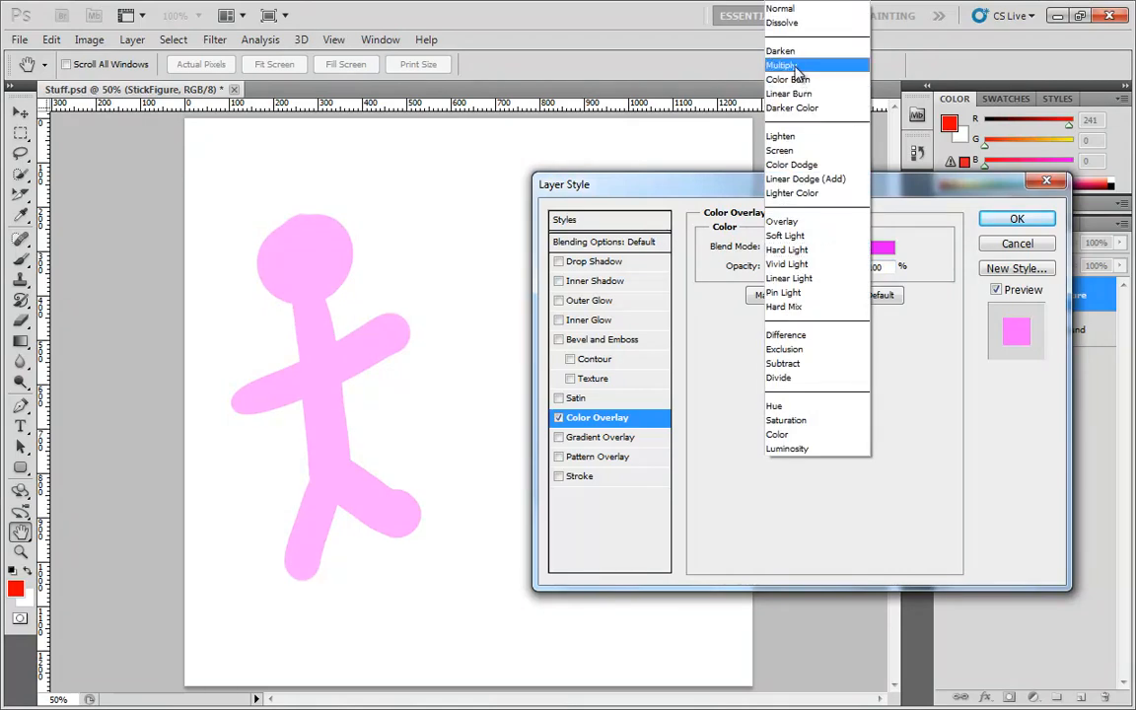
mouse_move(779, 8)
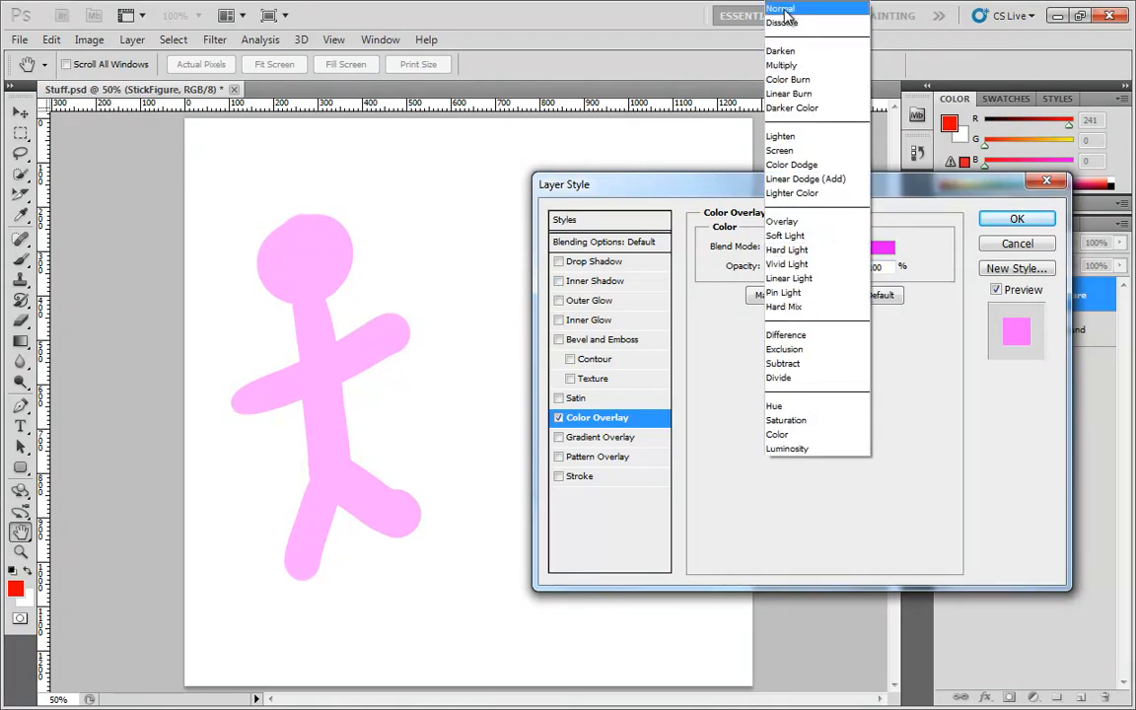
left_click(781, 8)
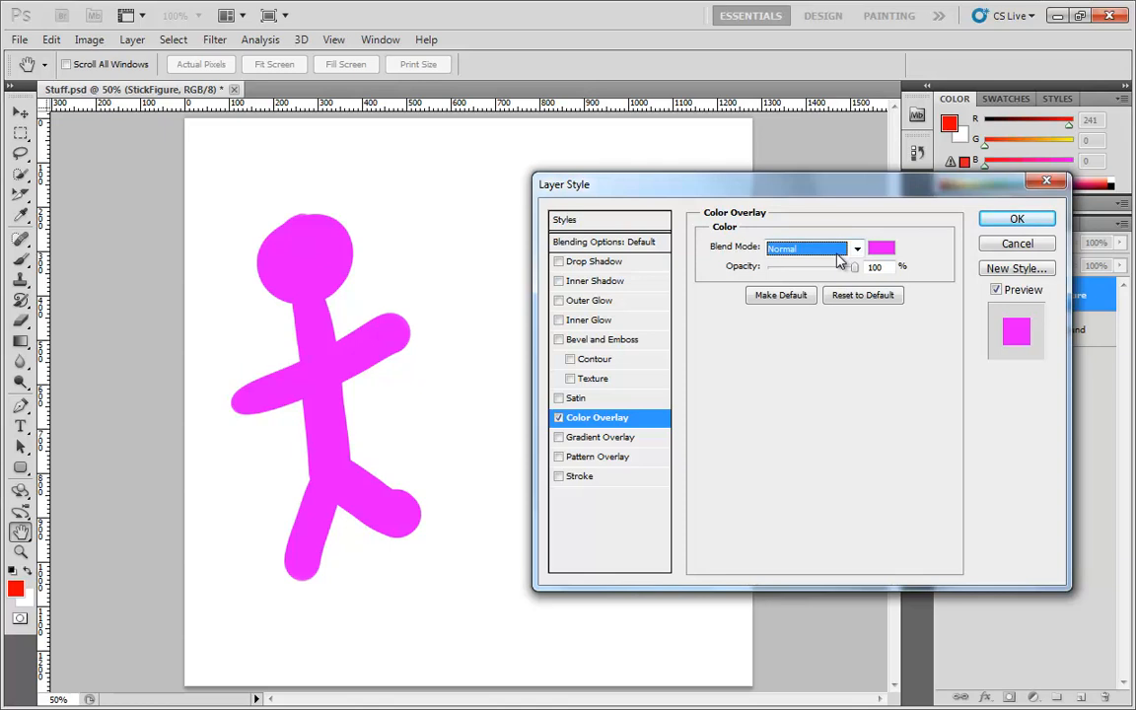
mouse_move(741, 259)
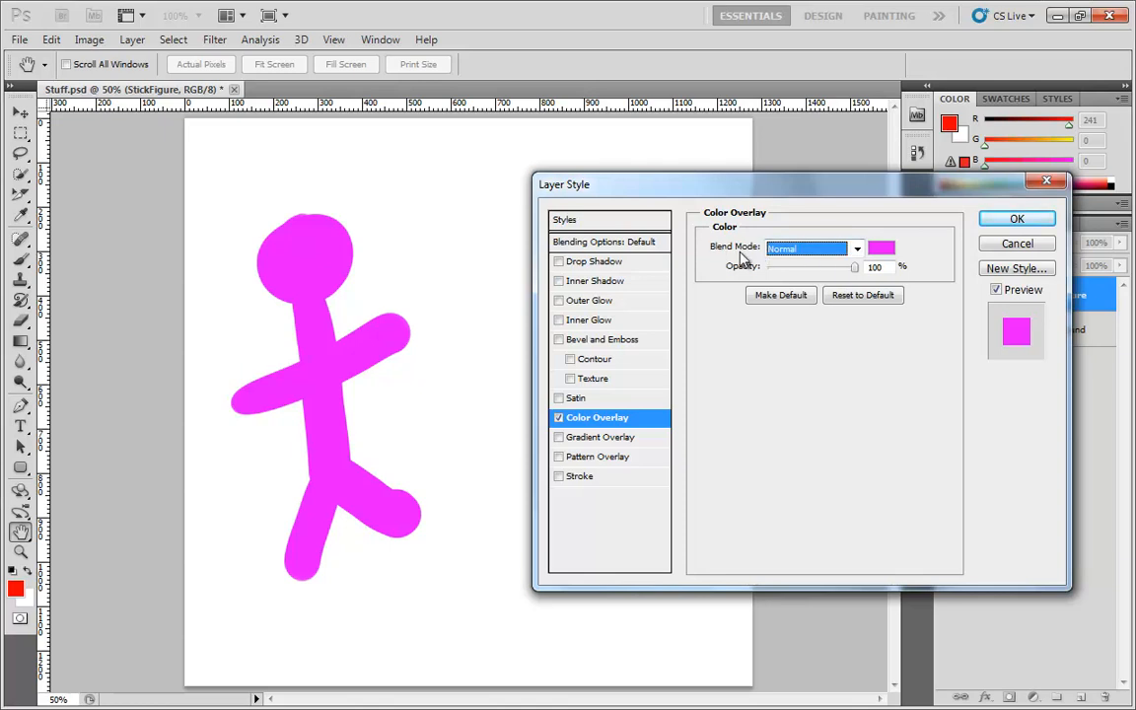
mouse_move(809, 292)
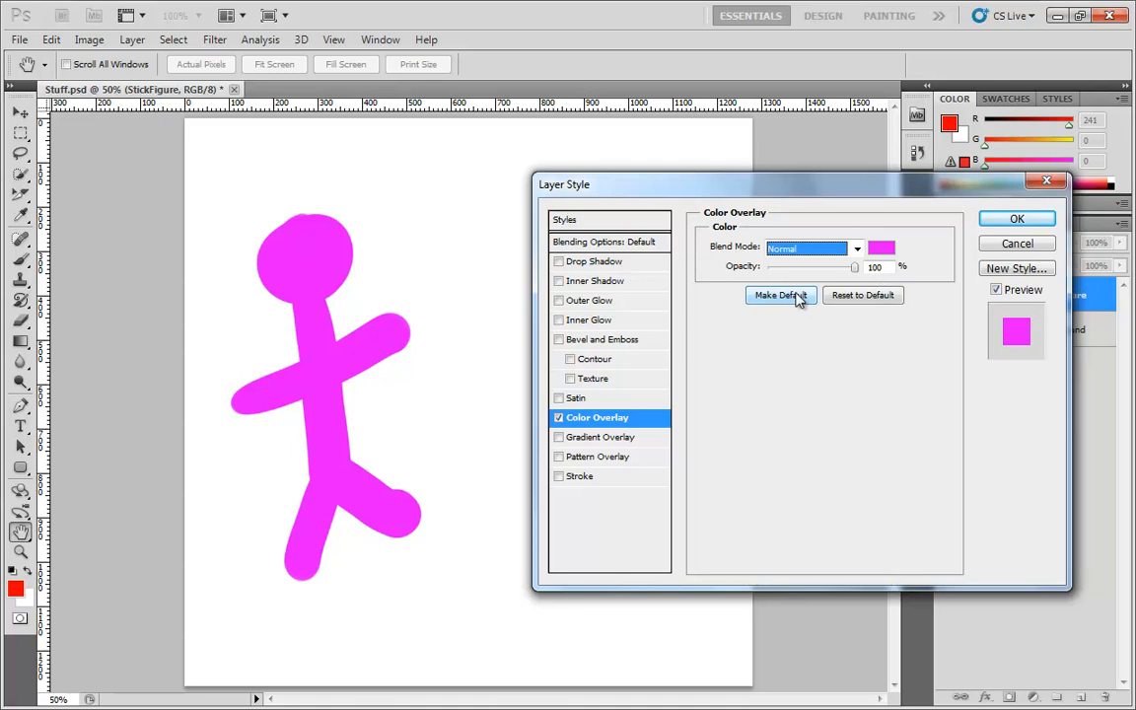
mouse_move(862, 296)
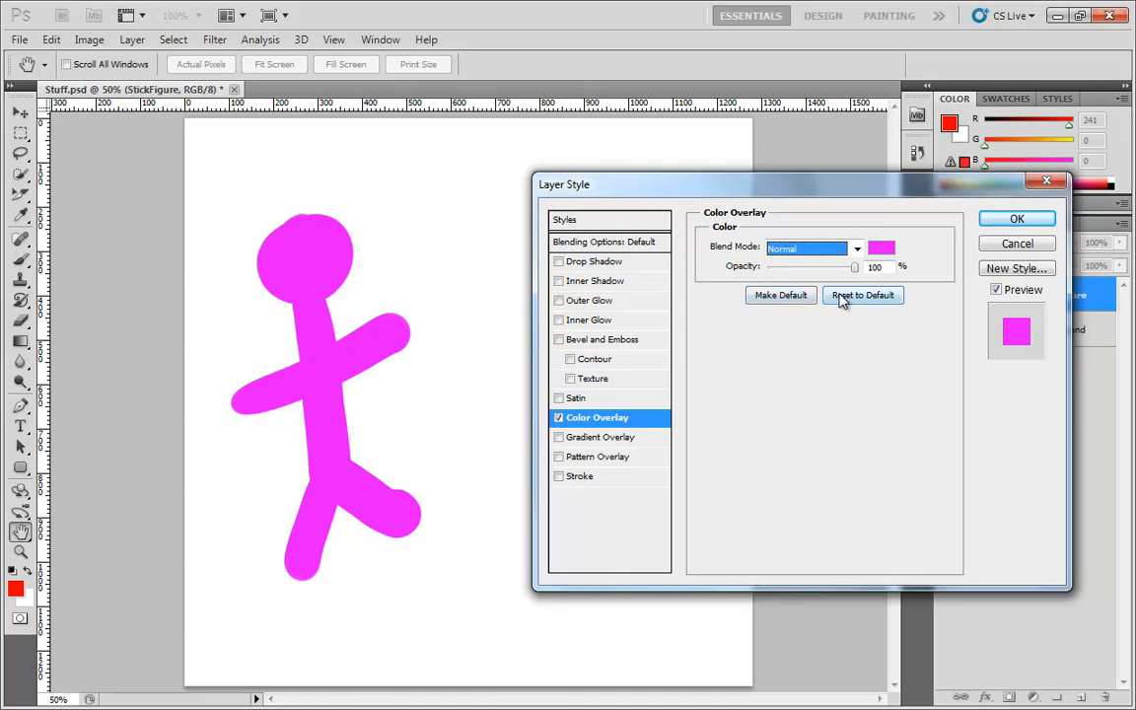
mouse_move(824, 311)
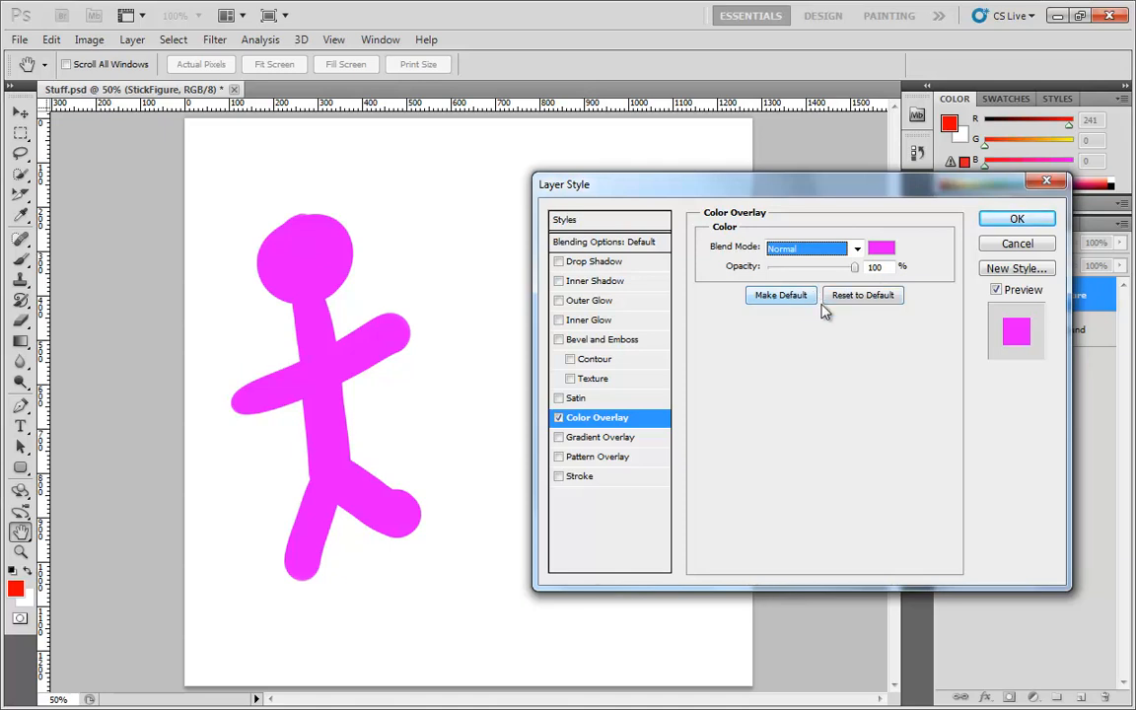
Step: Reset the Color Overlay to its default settings, turning the figure bright red
left_click(862, 296)
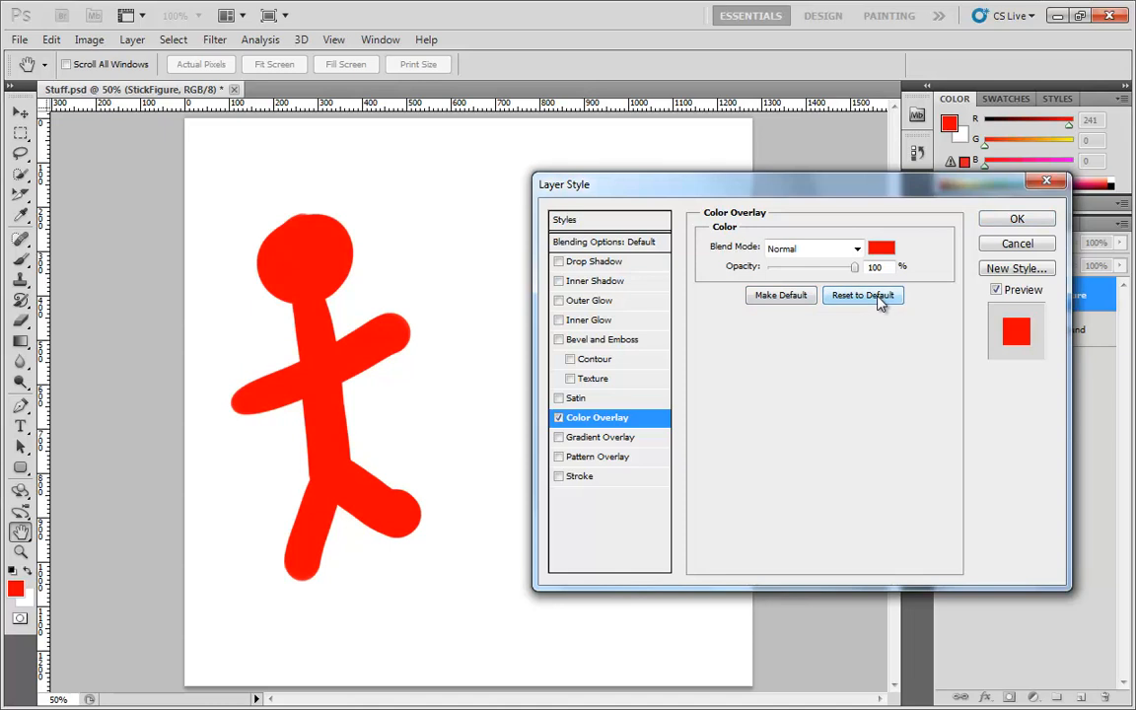
mouse_move(686, 290)
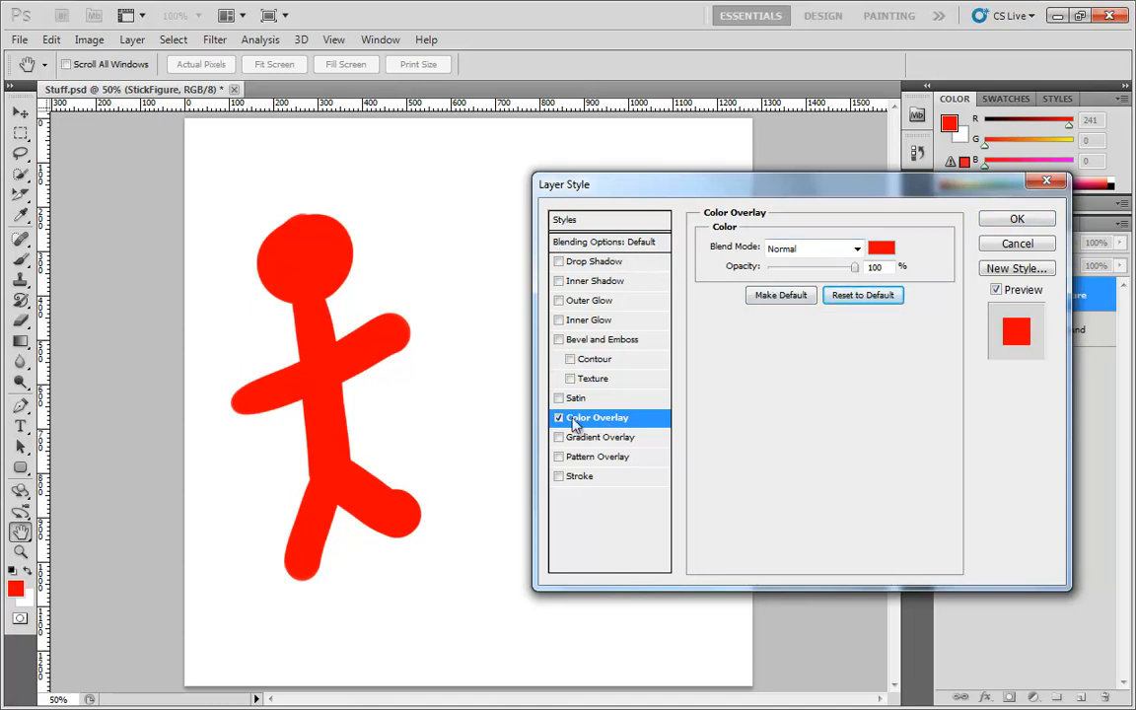
mouse_move(611, 452)
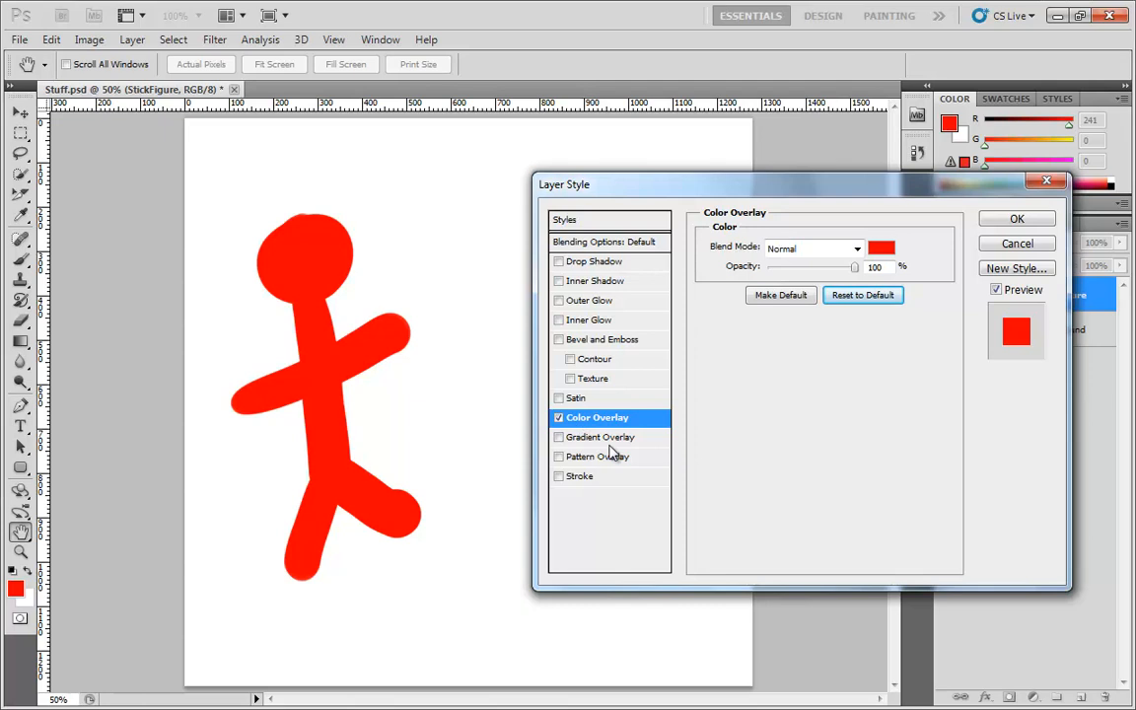
Step: Show the layer's Blending Options and lower Fill Opacity under Advanced Blending
left_click(604, 241)
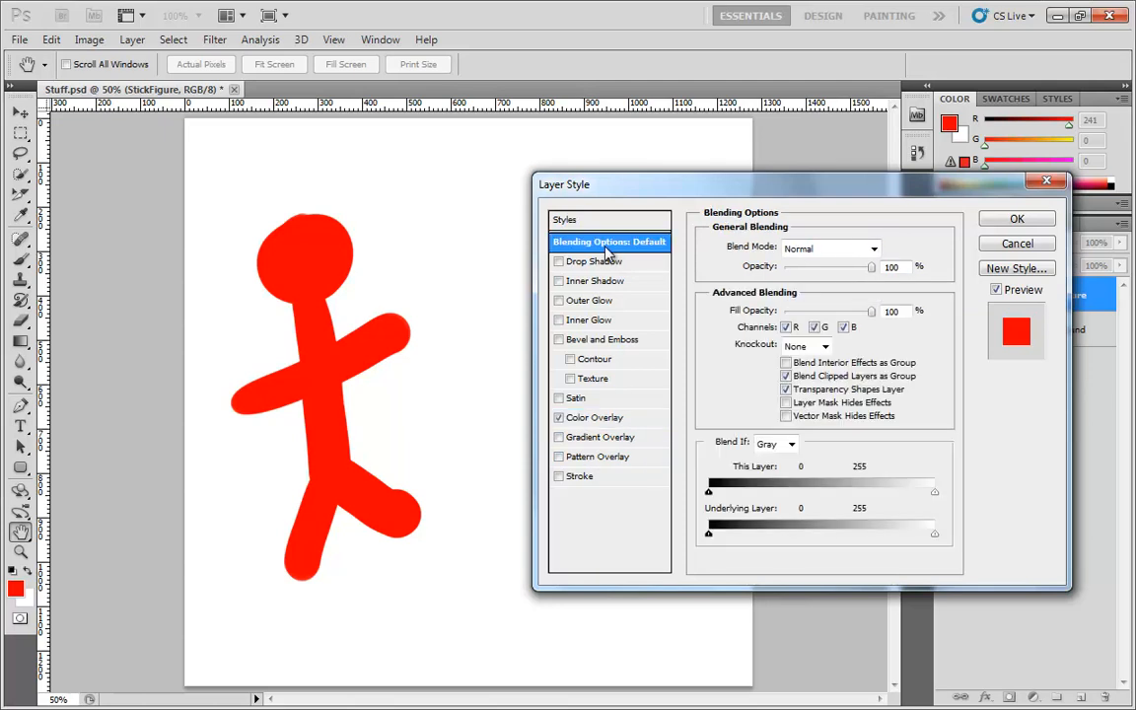
mouse_move(828, 388)
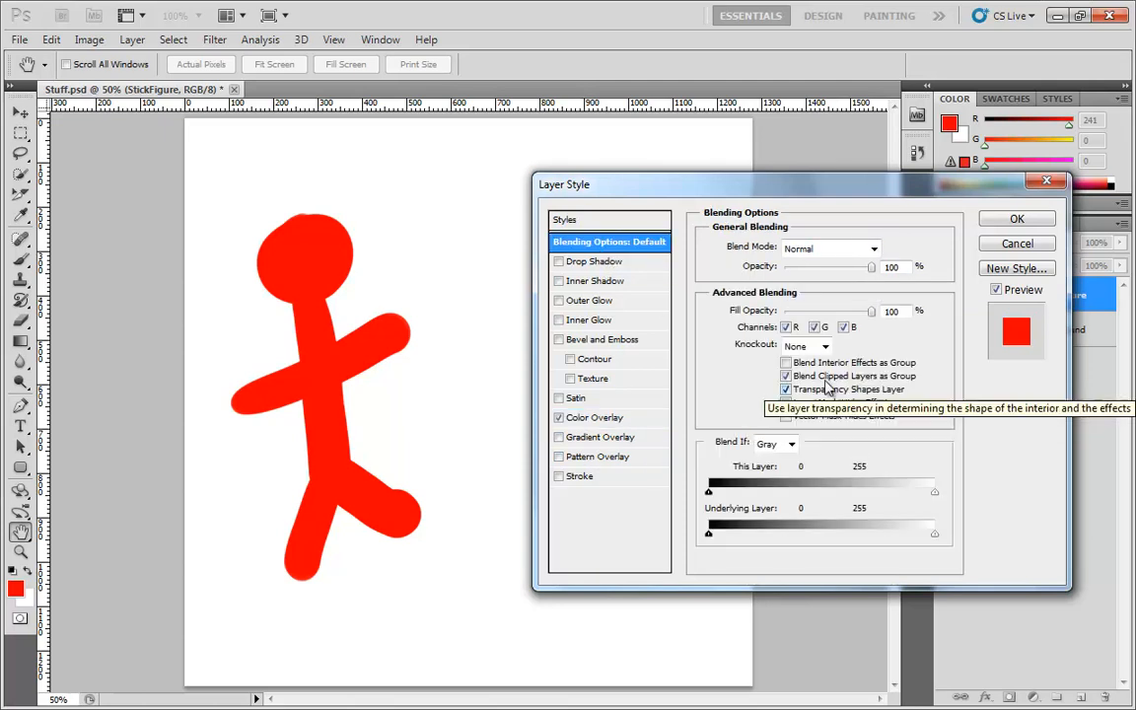
mouse_move(896, 362)
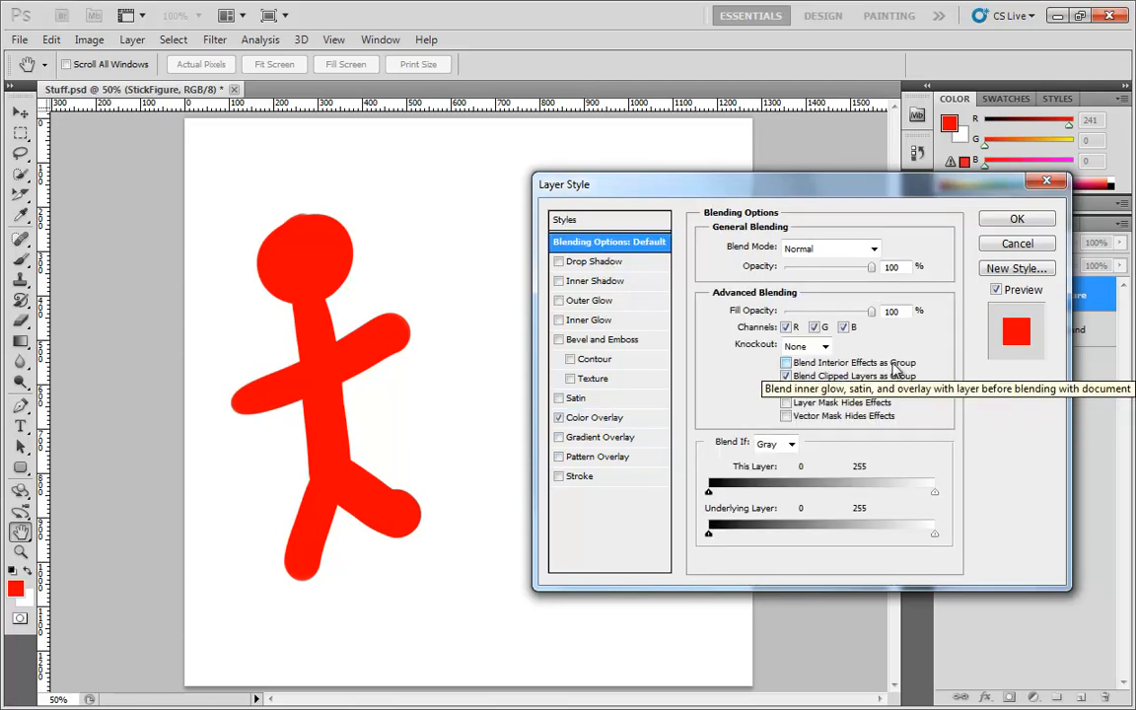
mouse_move(828, 375)
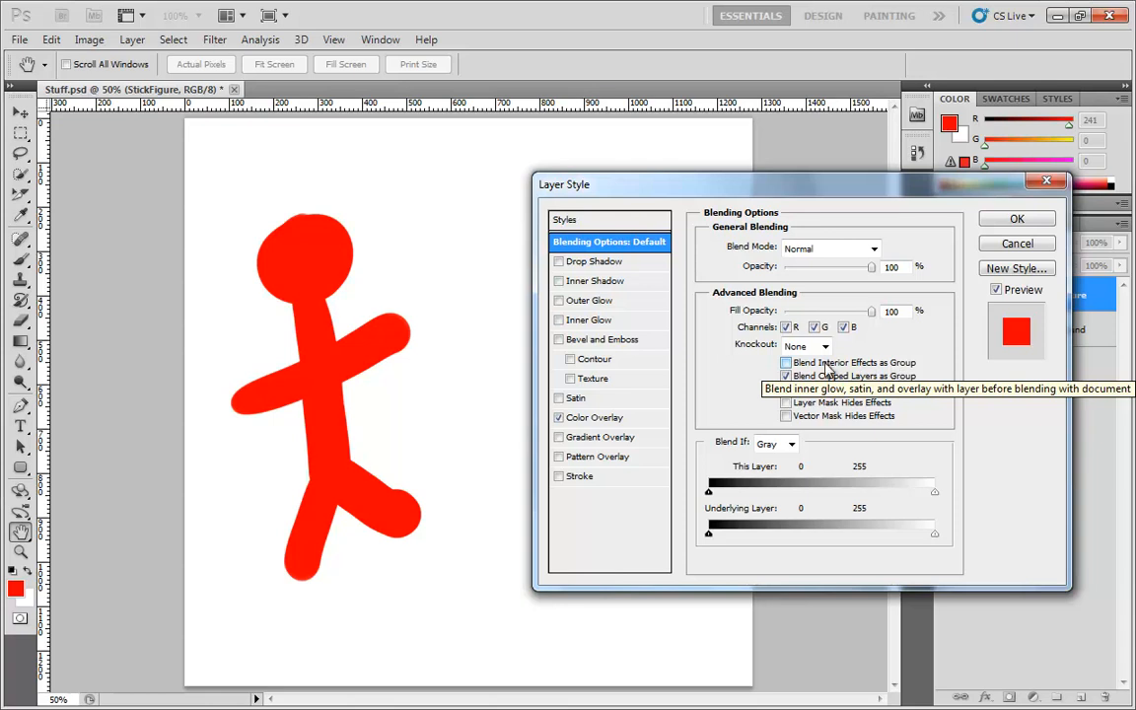
mouse_move(718, 386)
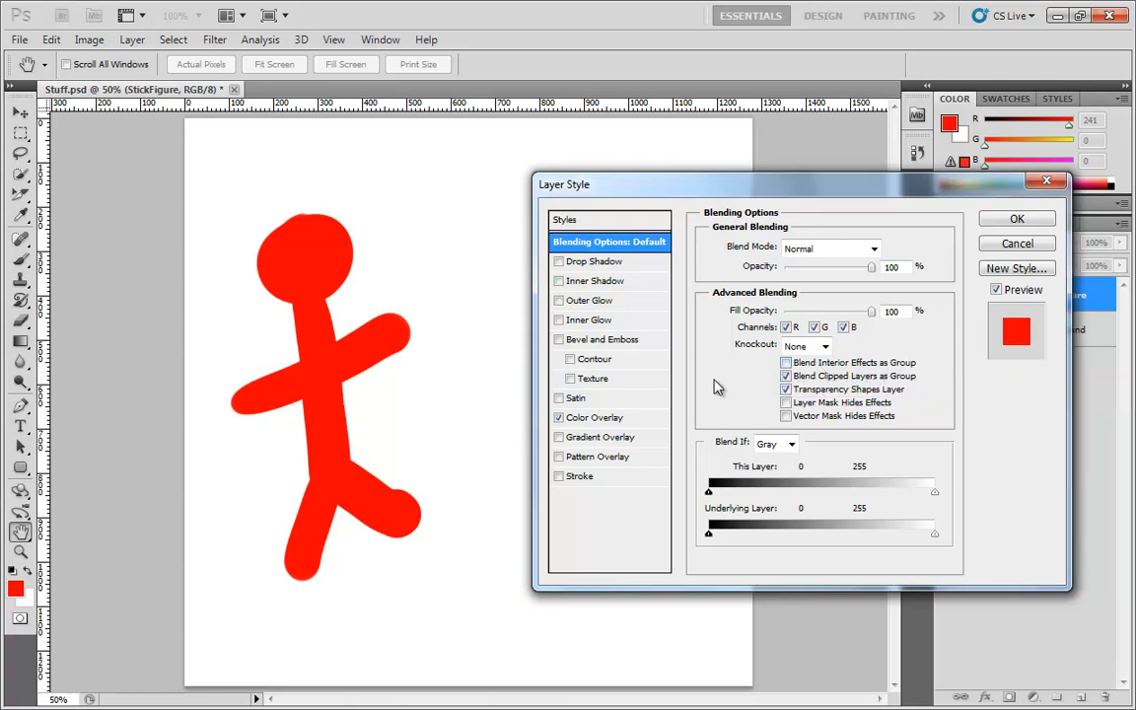
mouse_move(740, 351)
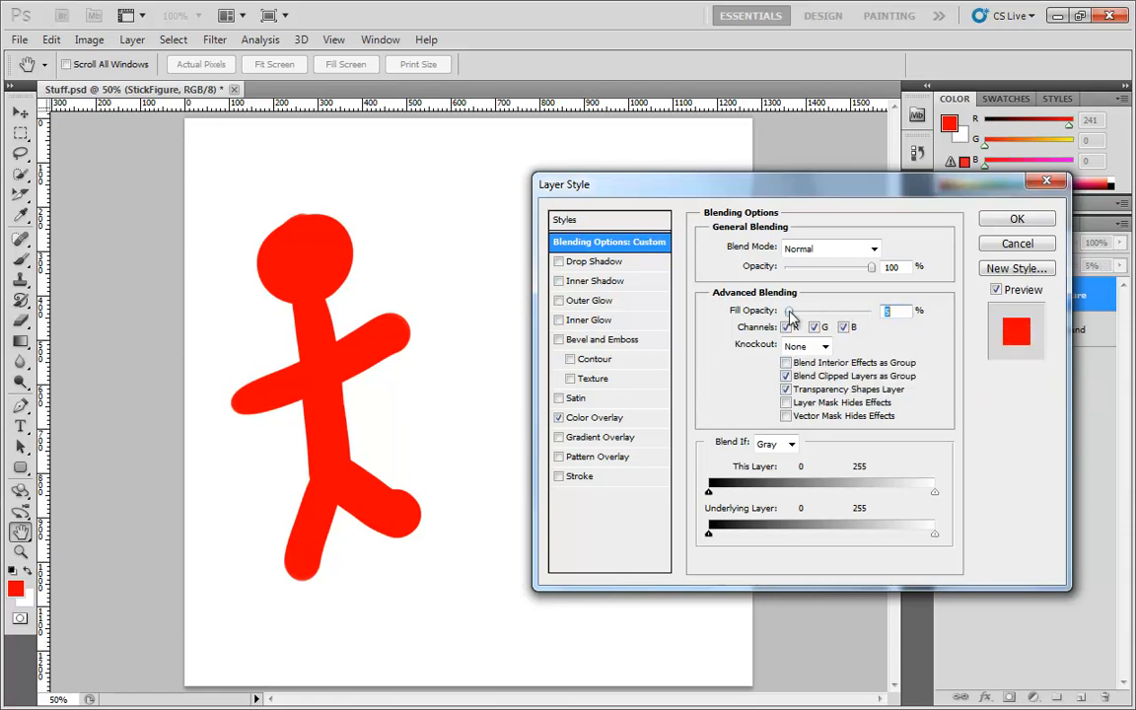
left_click_drag(793, 310, 836, 309)
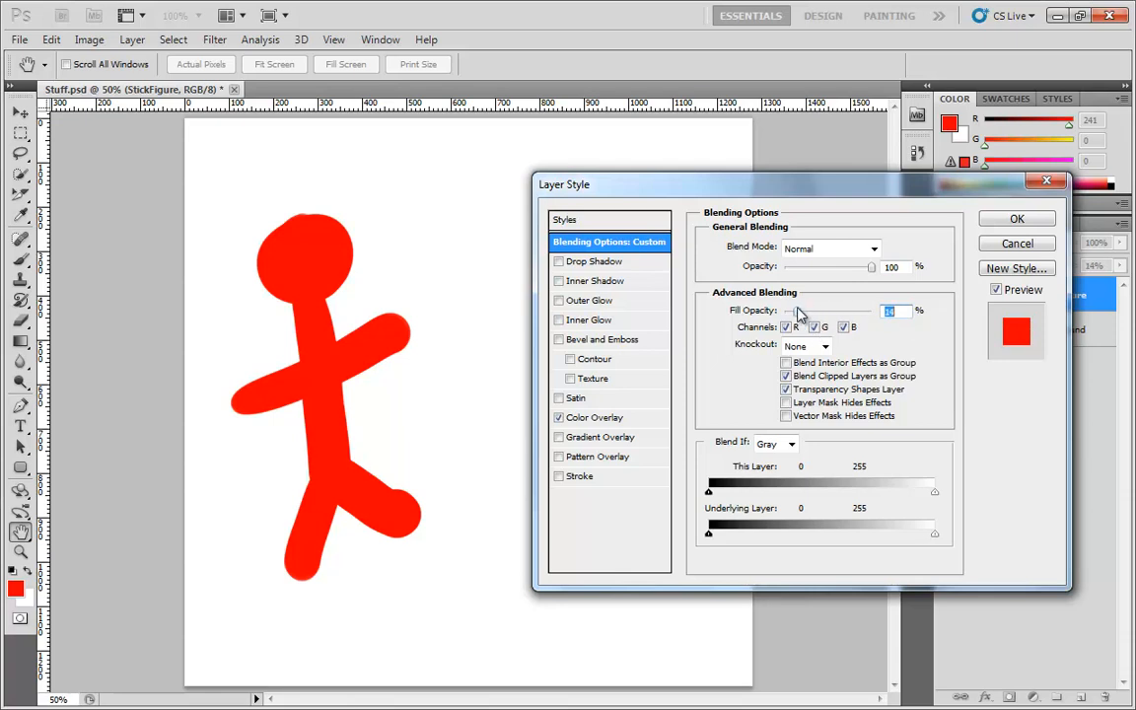
mouse_move(325, 304)
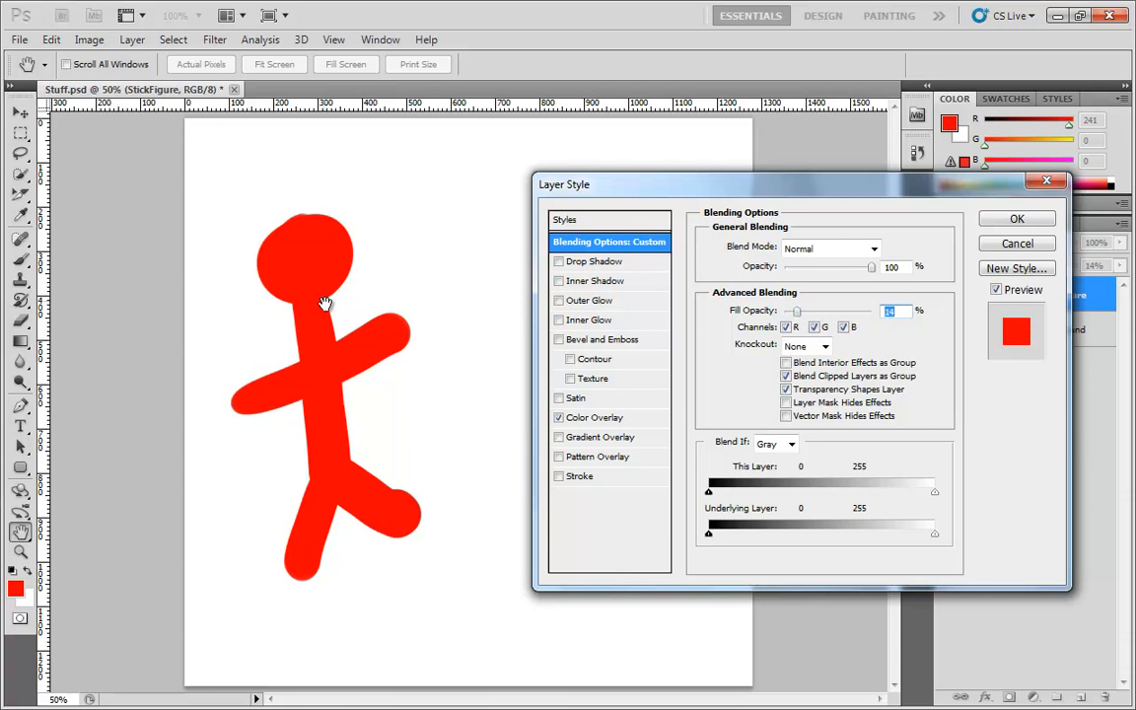
mouse_move(304, 257)
type("100")
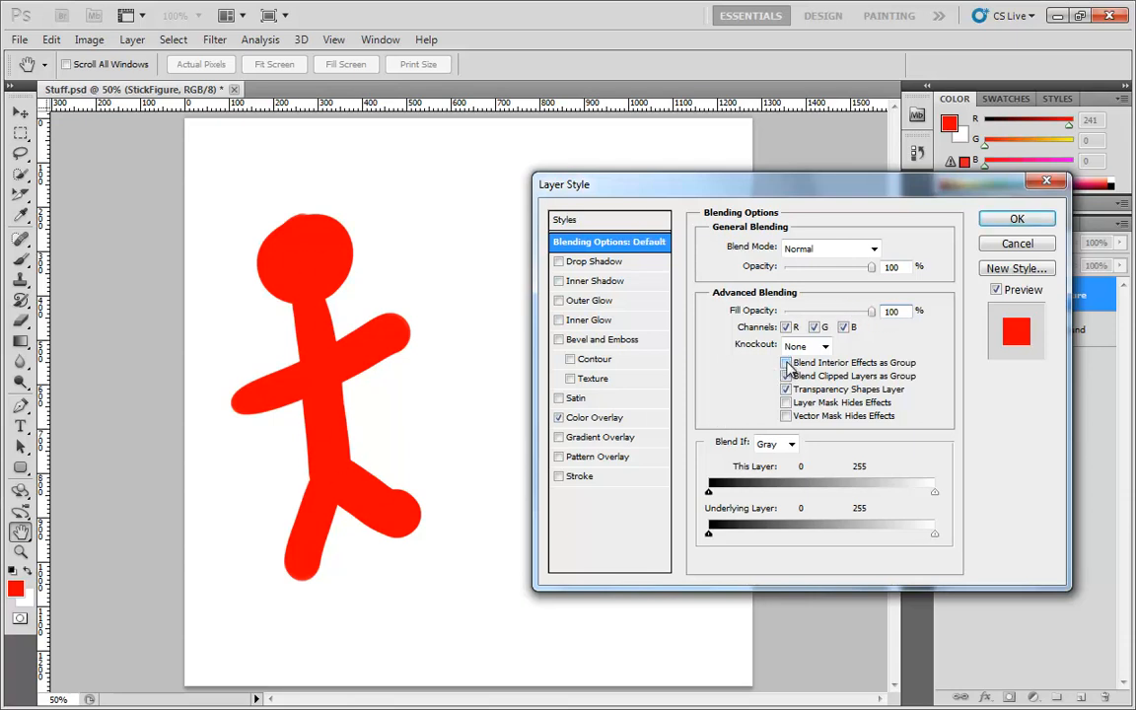
Step: Try Blend Interior Effects as Group, then return to the red Color Overlay settings
left_click(785, 363)
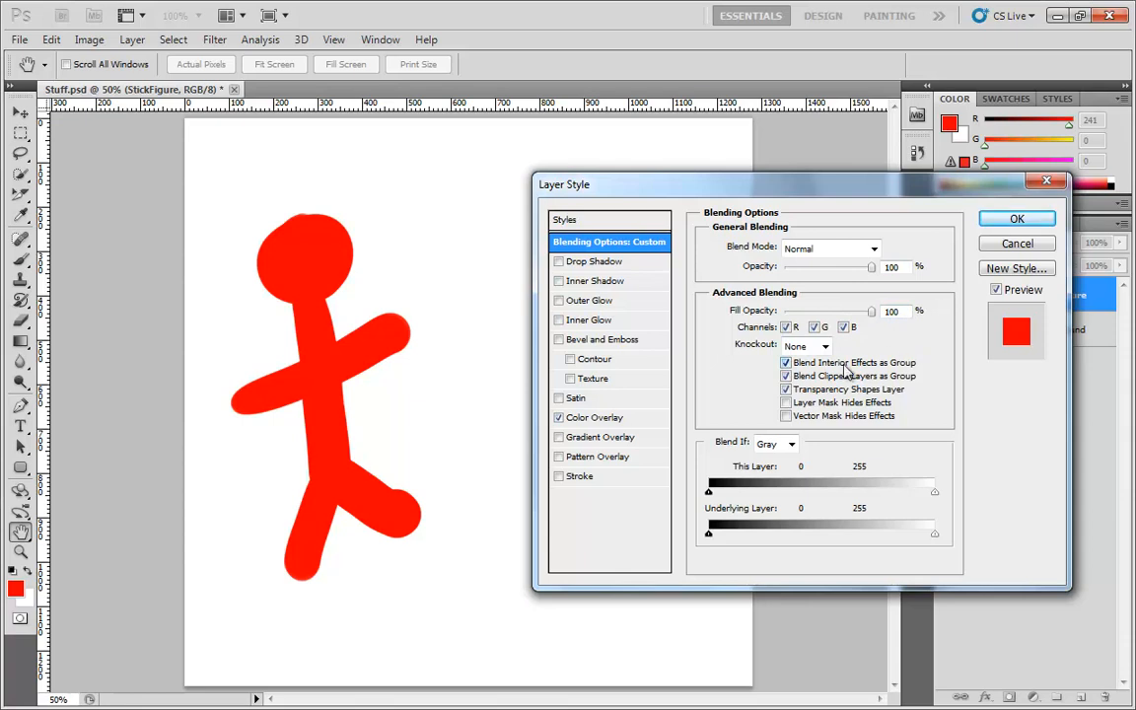
mouse_move(850, 363)
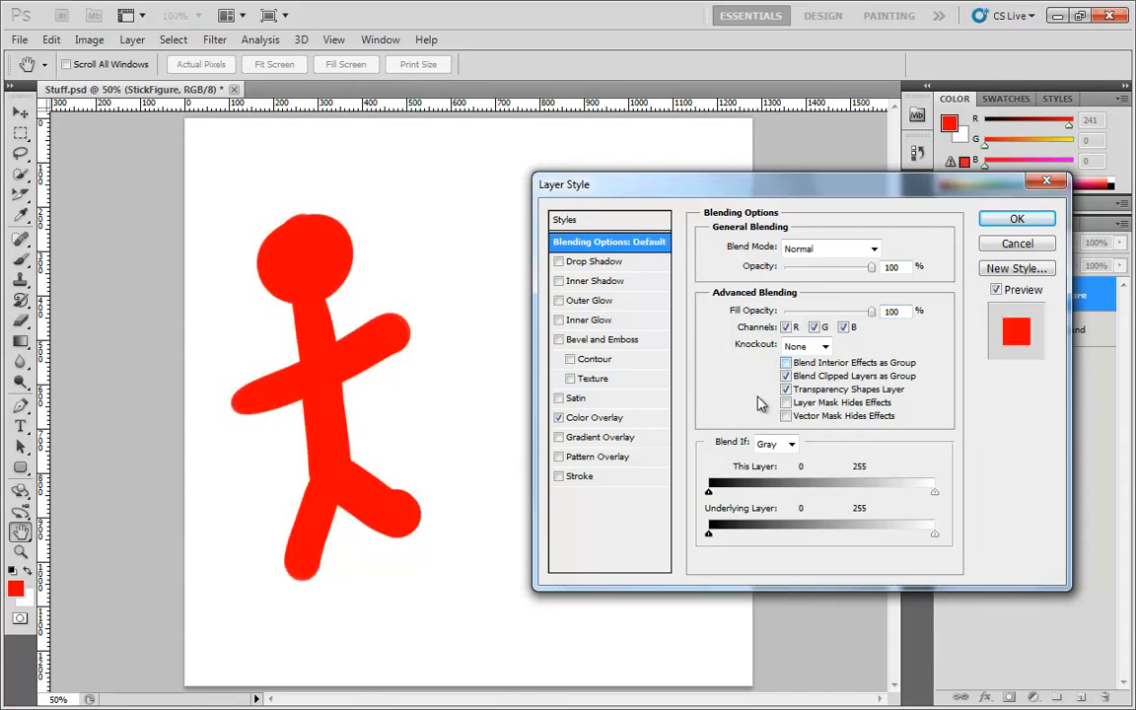
left_click(594, 418)
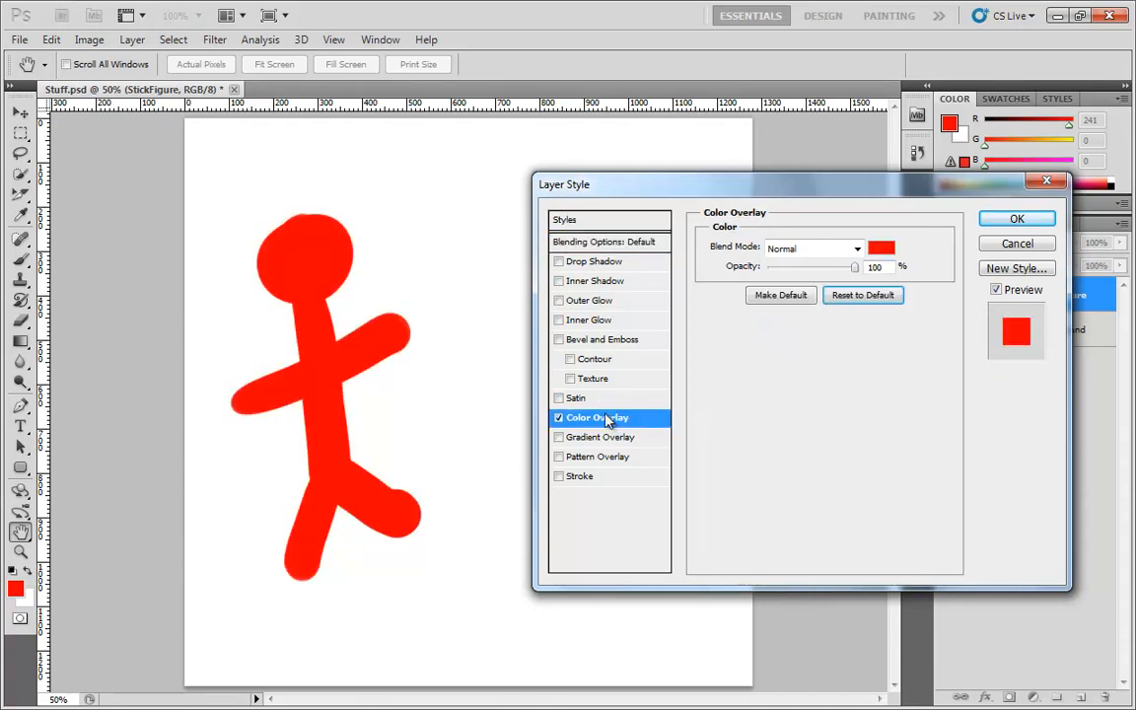
mouse_move(608, 418)
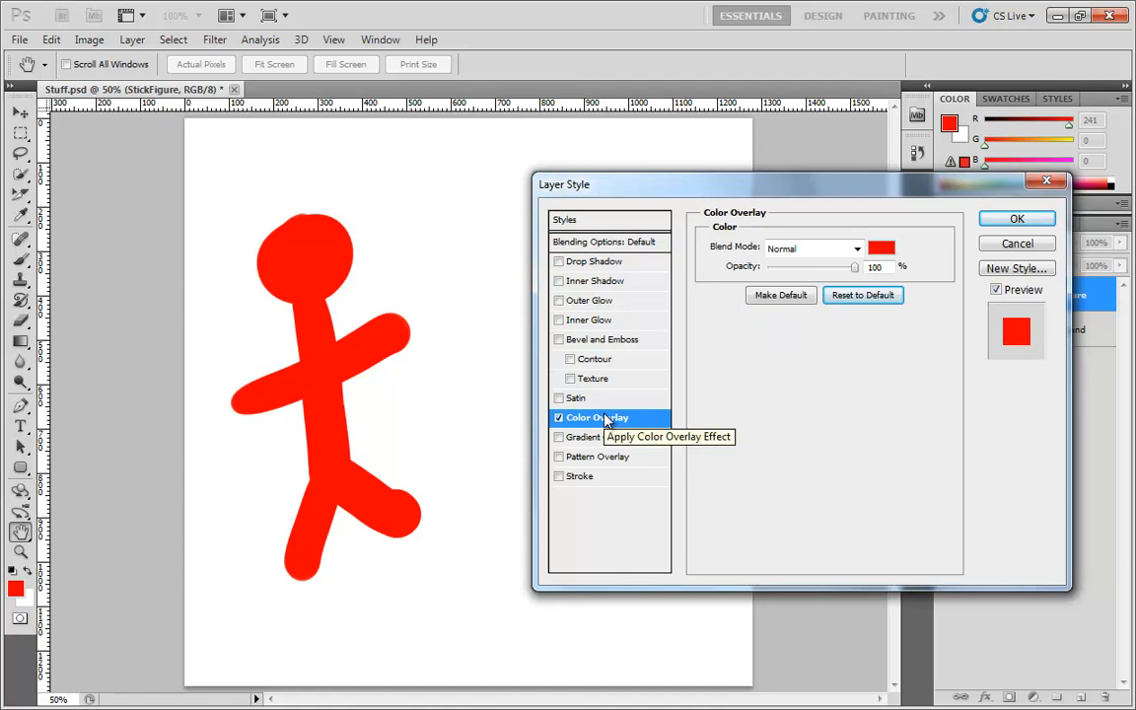